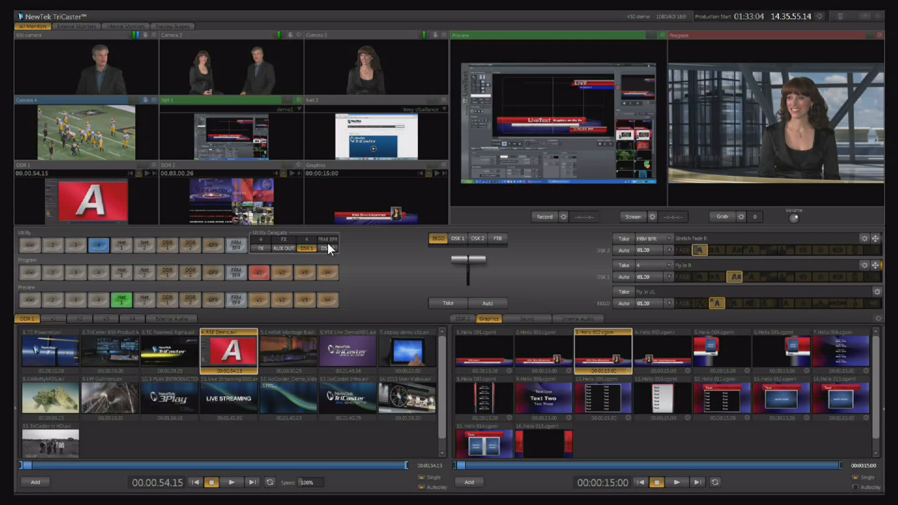
Reselect the demo1 LiveText feed on Net 1, with Net 2's NewTek web page on Program and Net 1 in Preview.
click(293, 108)
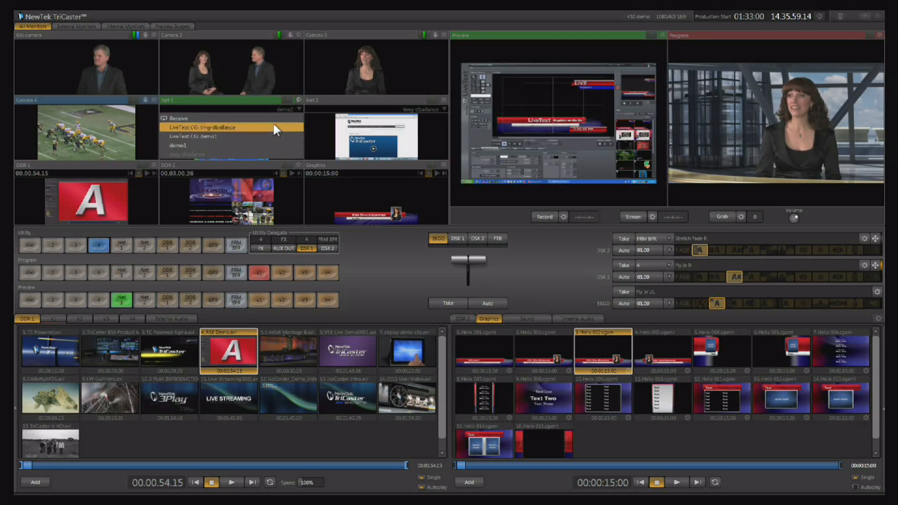
click(197, 137)
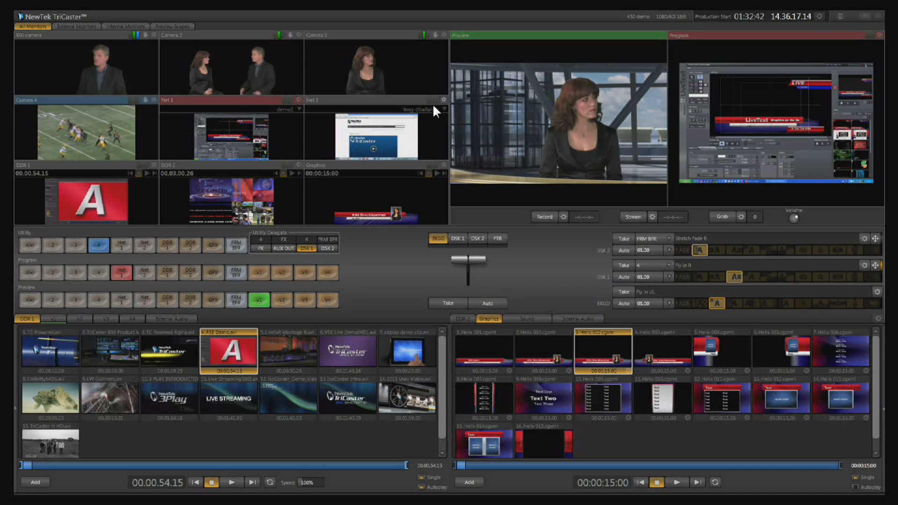
click(443, 99)
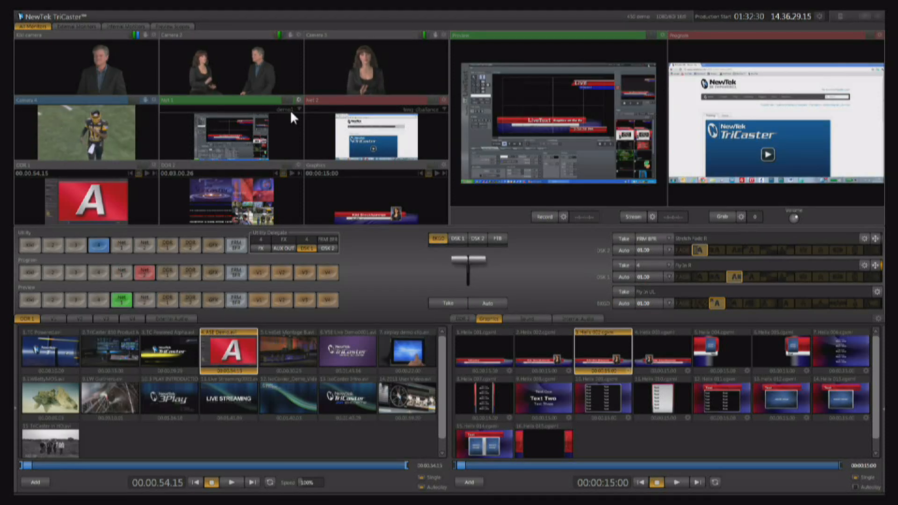
click(299, 108)
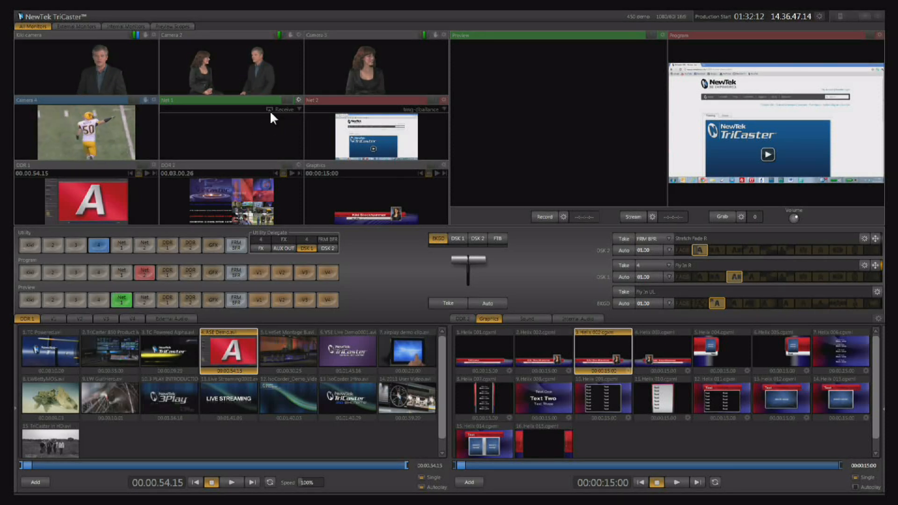
click(288, 108)
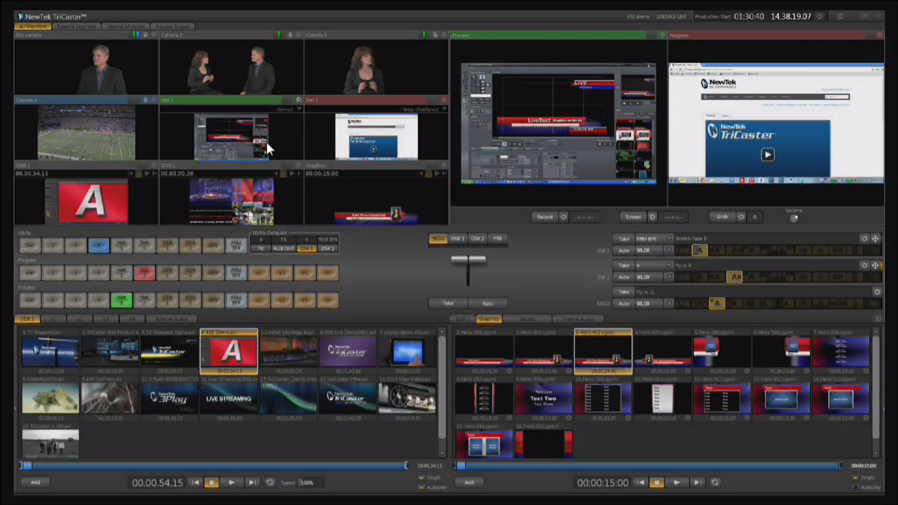
Show the DDR 2 three-clip list and review DDR 1's Single and Autoplay options.
click(462, 319)
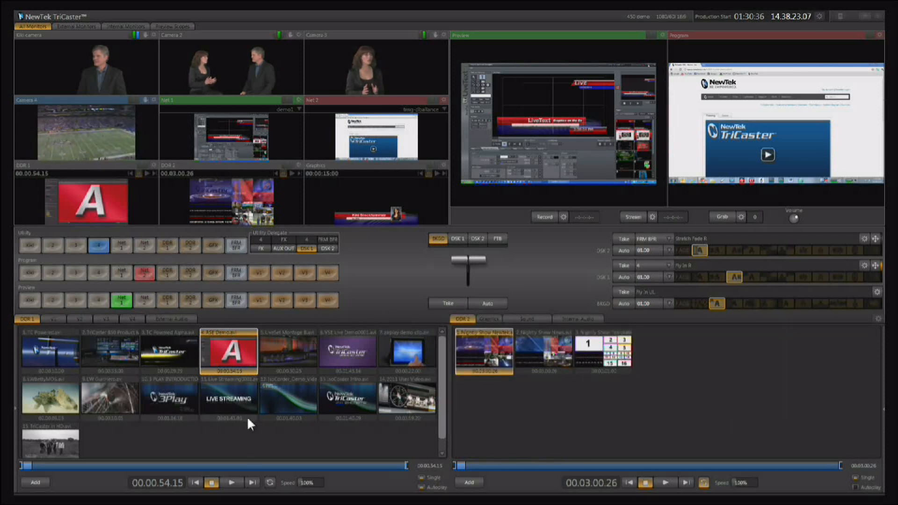
mouse_move(492, 430)
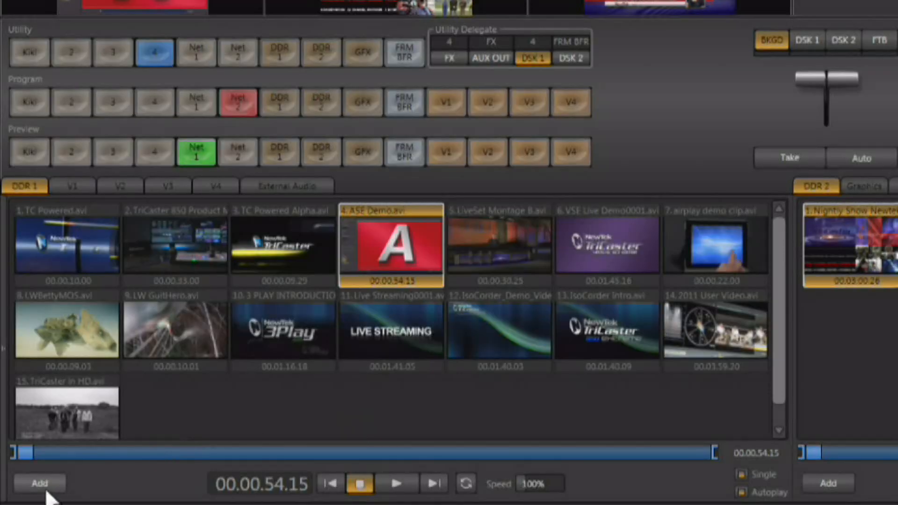
click(36, 483)
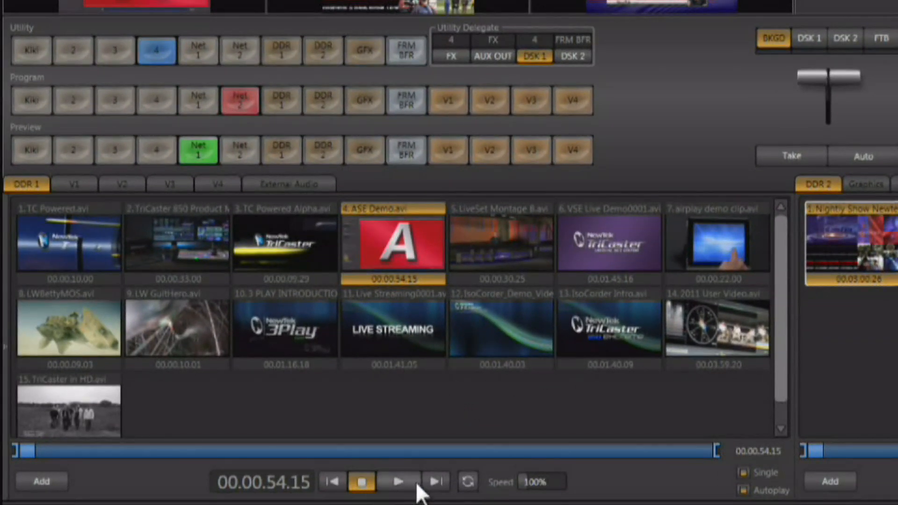
mouse_move(399, 494)
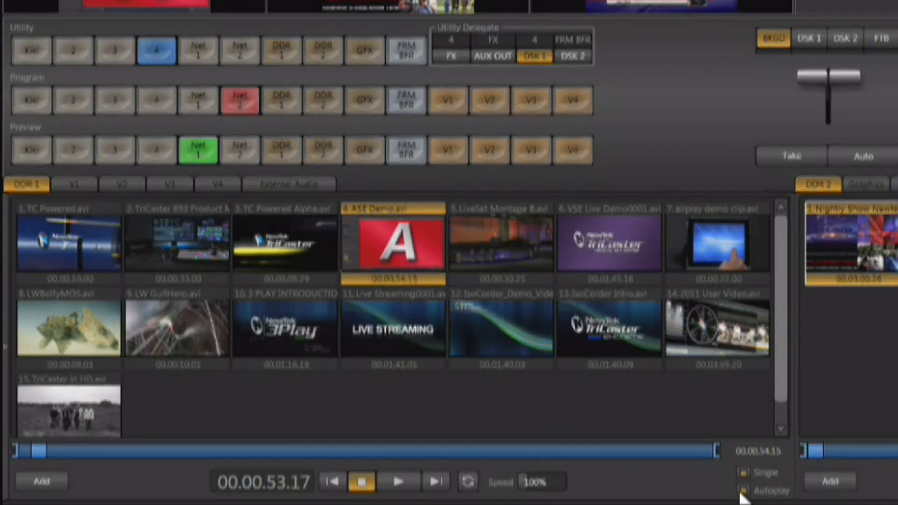
mouse_move(499, 314)
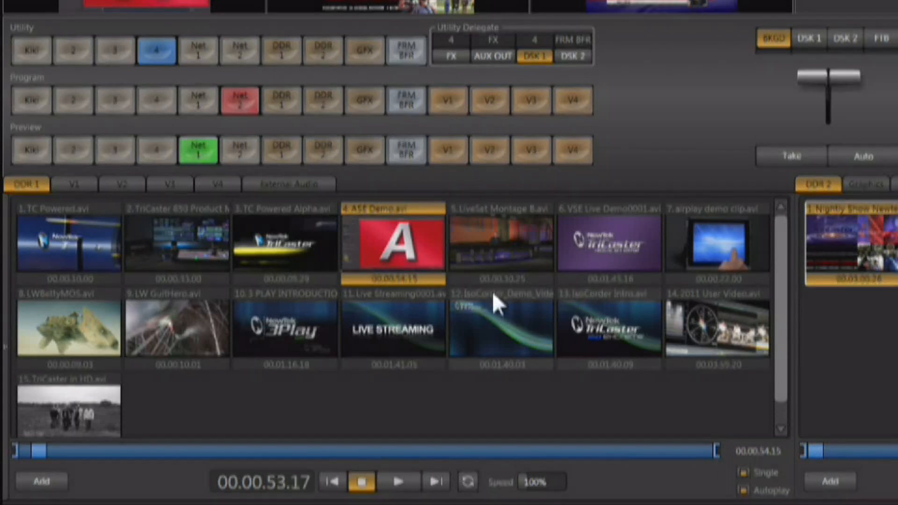
mouse_move(387, 247)
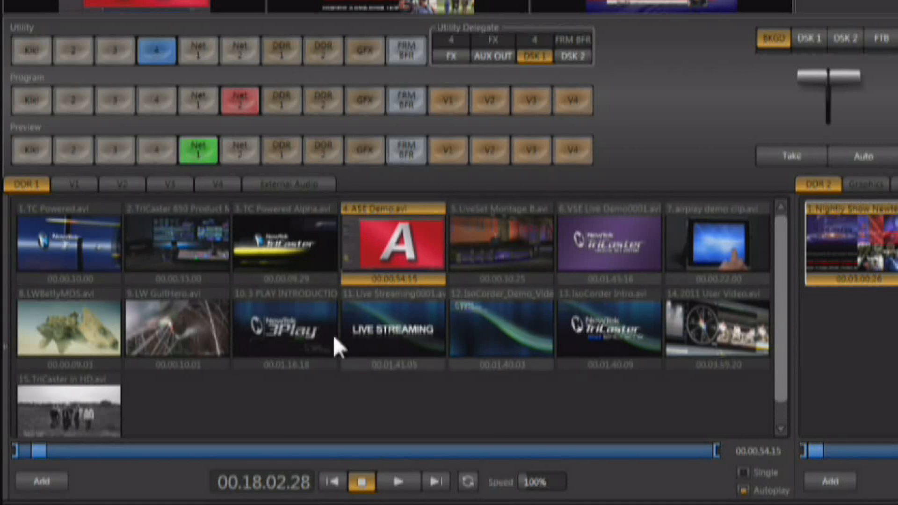
mouse_move(186, 430)
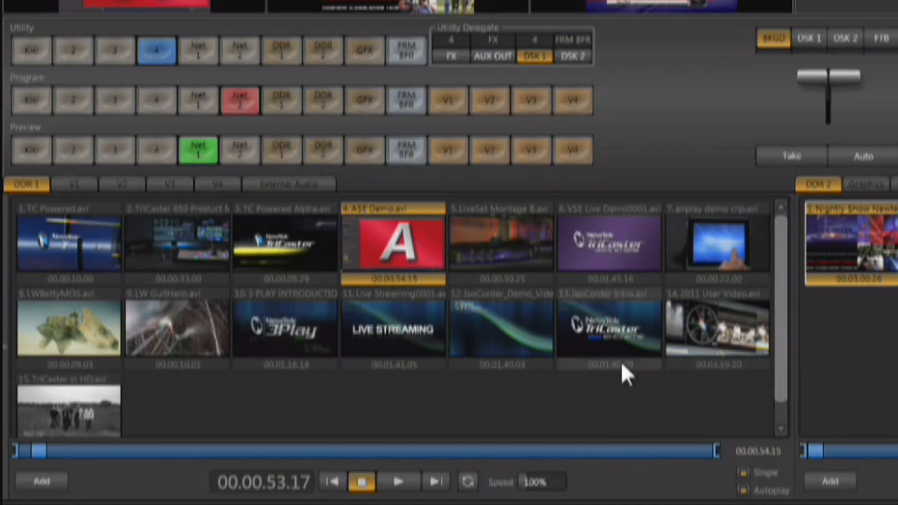
mouse_move(464, 224)
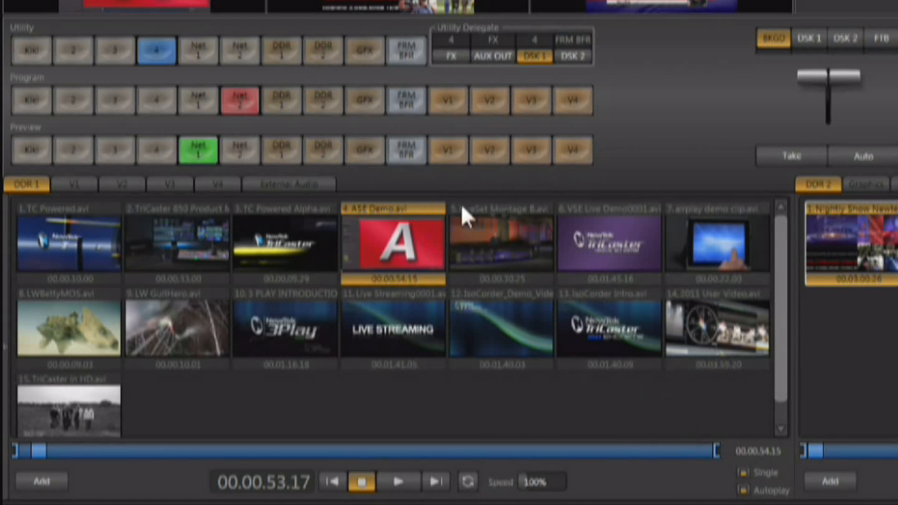
mouse_move(309, 354)
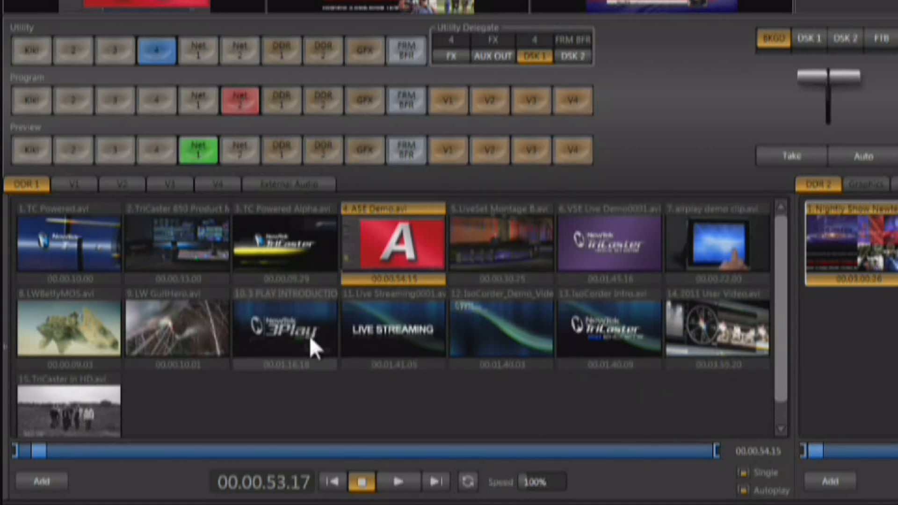
mouse_move(735, 215)
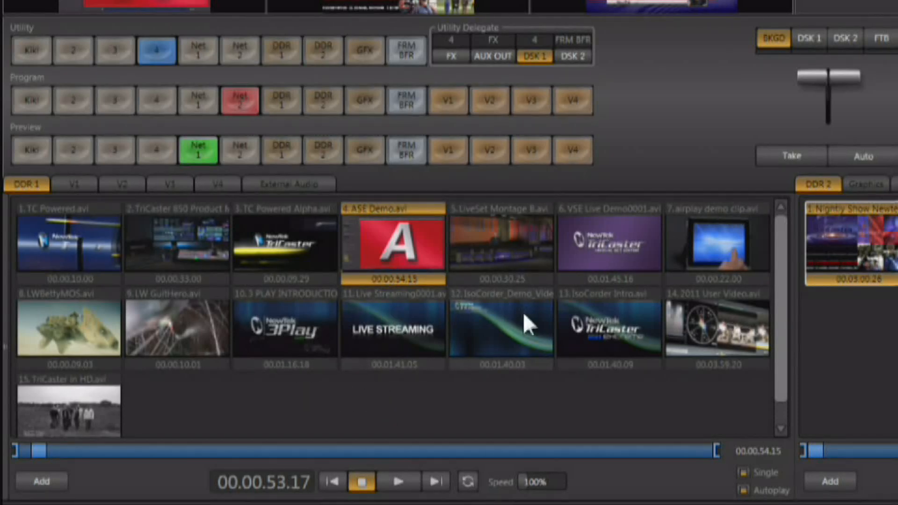
mouse_move(453, 349)
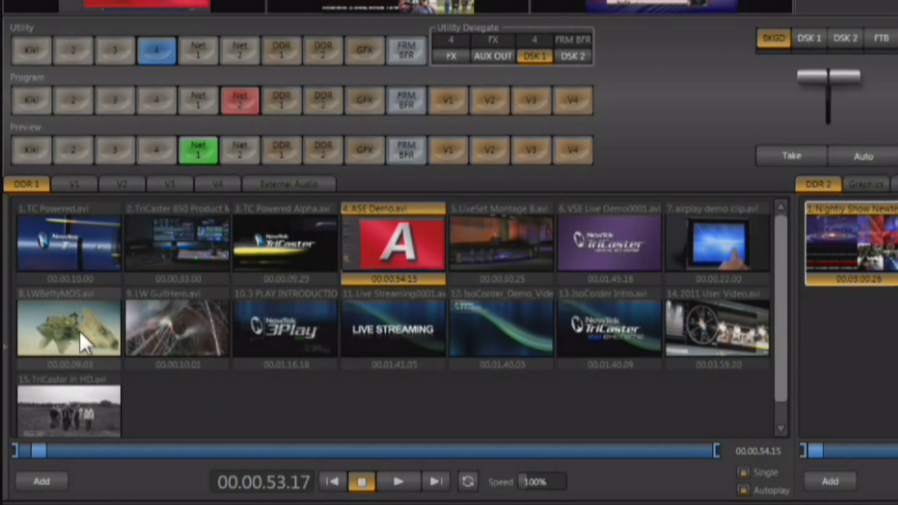
mouse_move(237, 441)
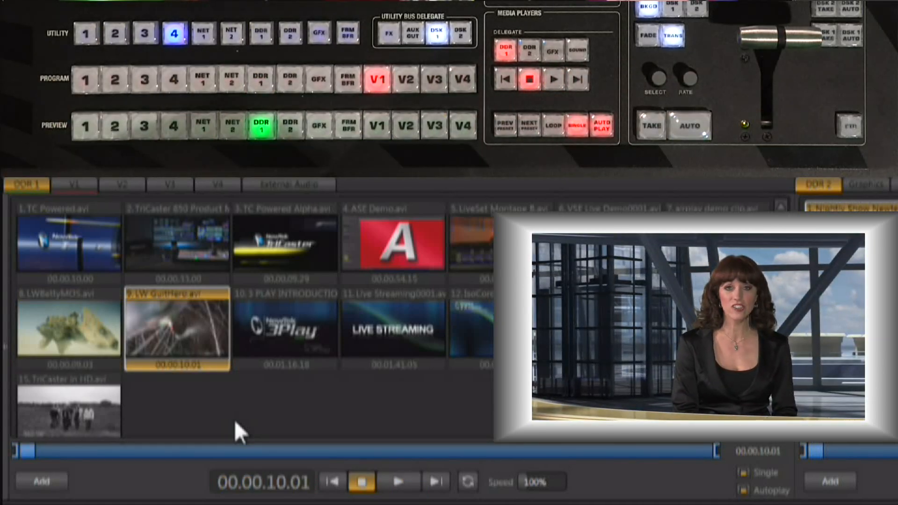
Play the LW GuitHero clip from DDR 1 onto the virtual set's screen.
click(396, 482)
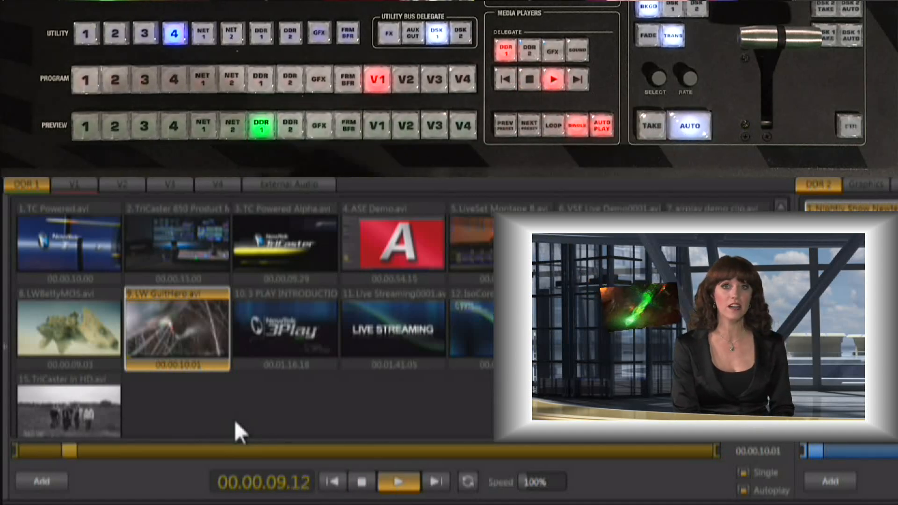
click(405, 126)
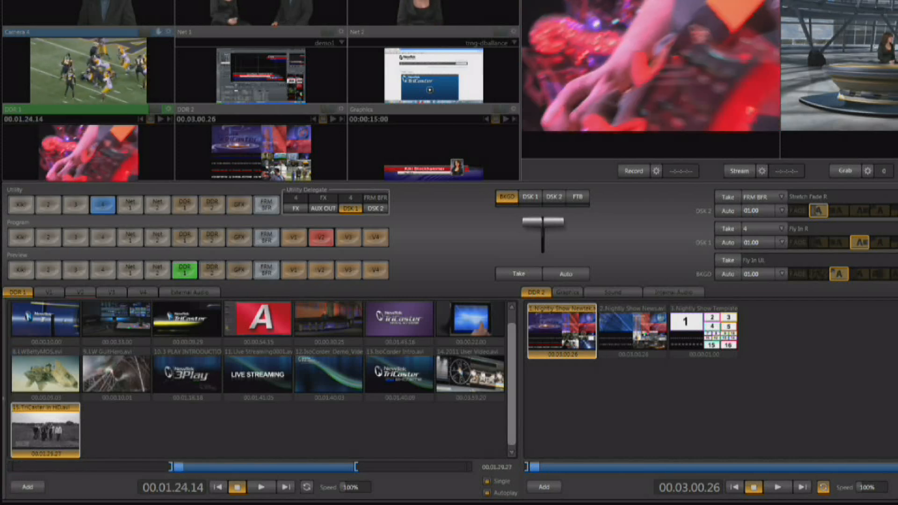
Cue clip 15 TriCaster in HD in DDR 1 and set its trimmed in/out points.
right_click(261, 327)
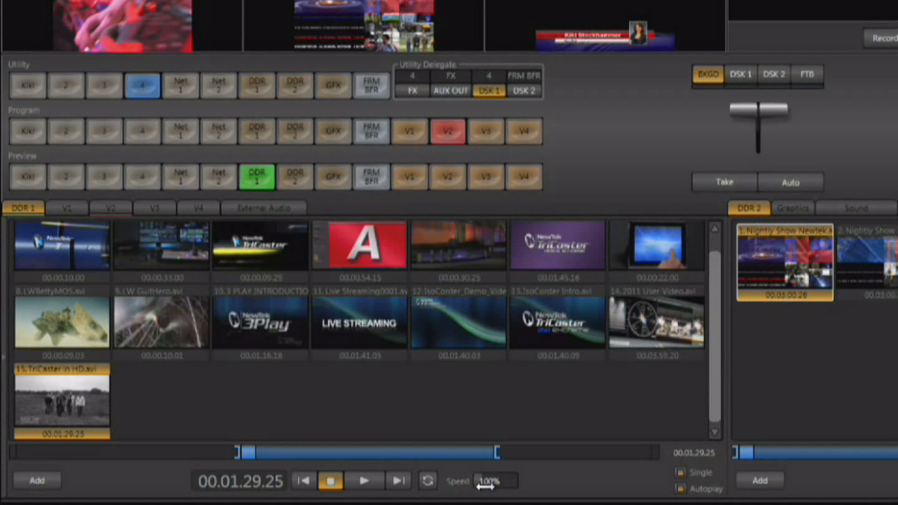
Drag the TriCaster in HD in-point back to the start and rewind DDR 1 to 00.00.00.00.
drag(486, 483, 510, 484)
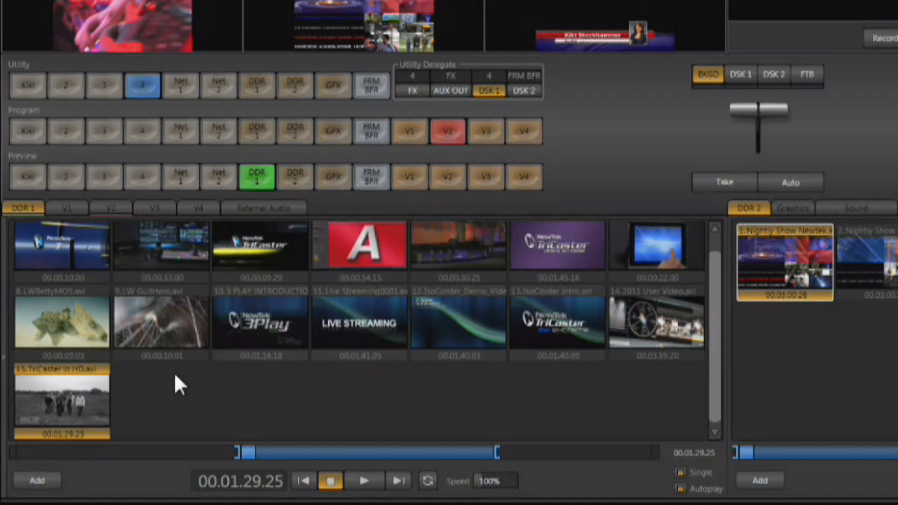
mouse_move(700, 475)
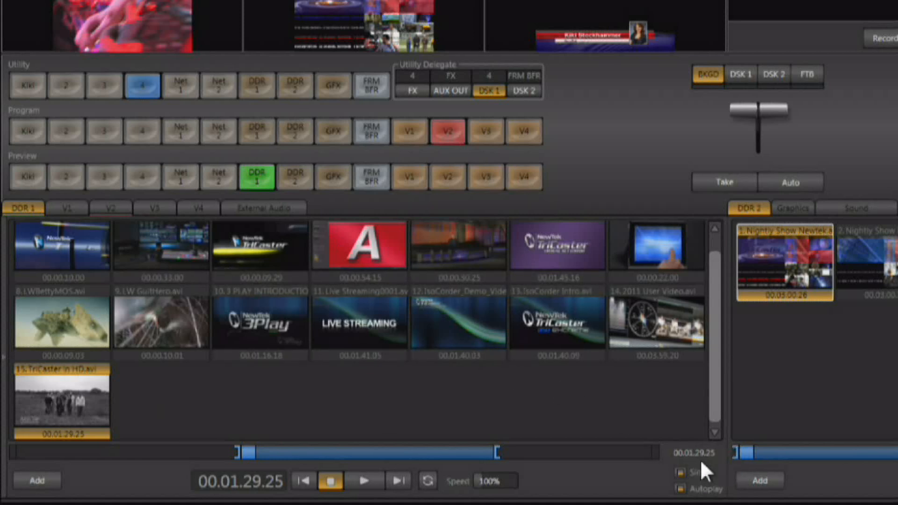
mouse_move(456, 385)
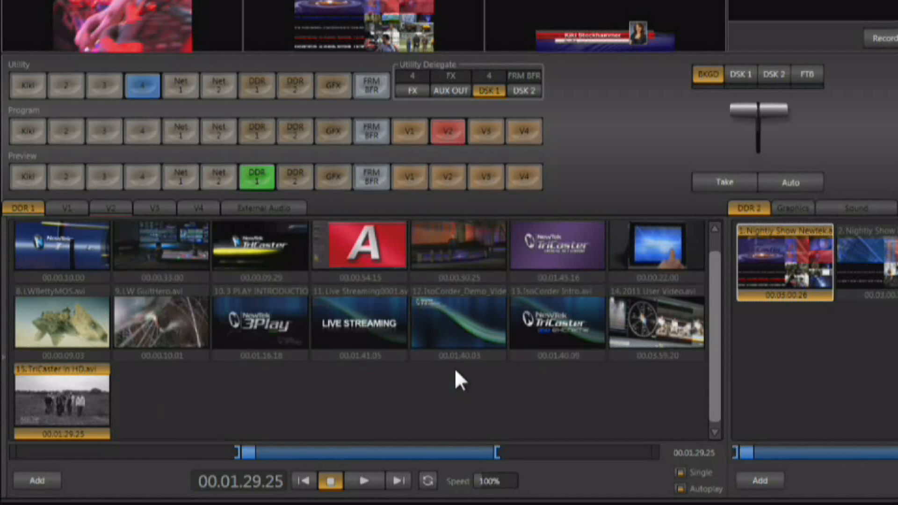
mouse_move(248, 416)
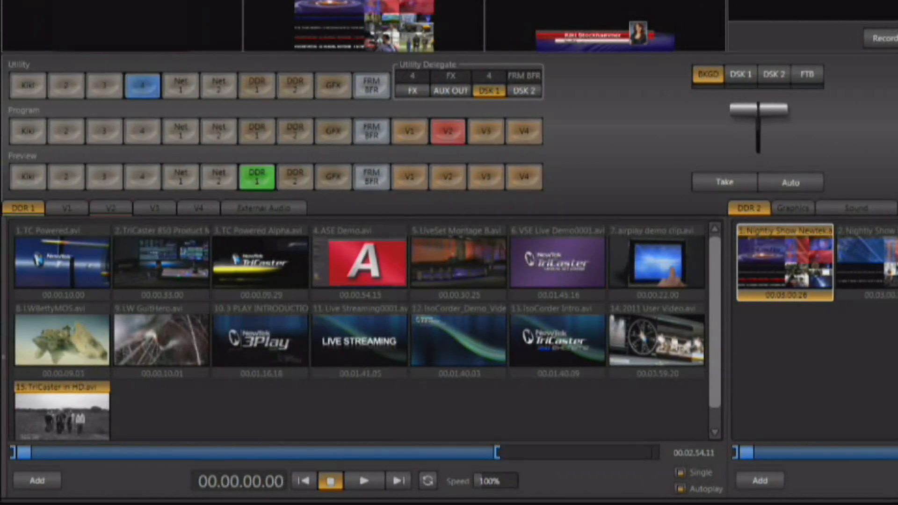
Play the LWBettyMOS clip in DDR 1, then scrub it to cue just after its start.
drag(501, 452, 495, 453)
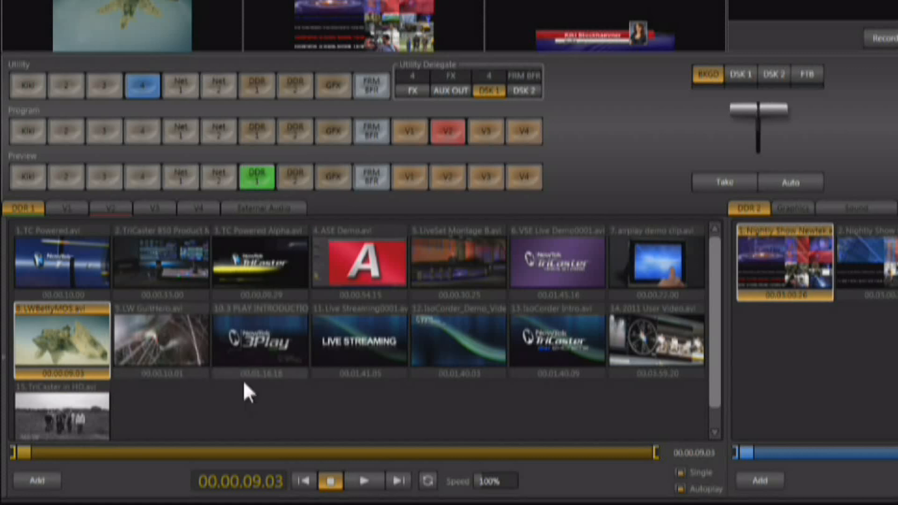
mouse_move(297, 490)
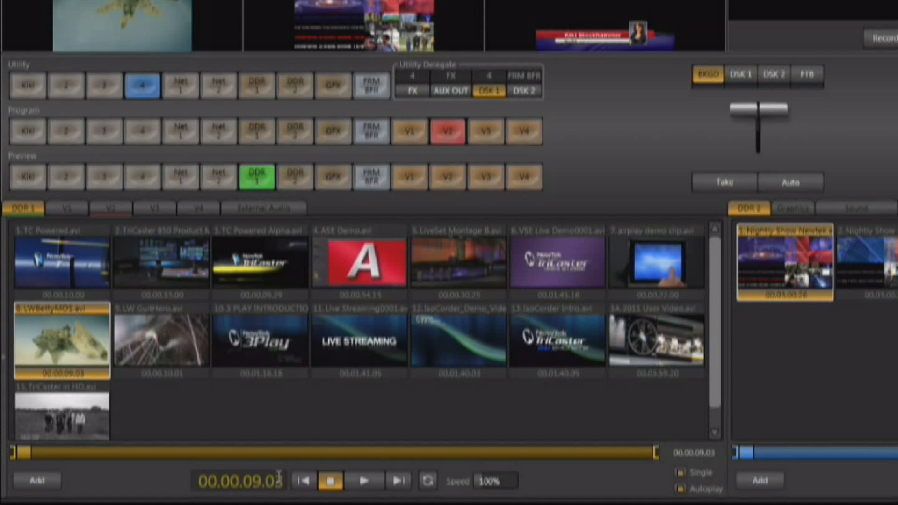
mouse_move(353, 496)
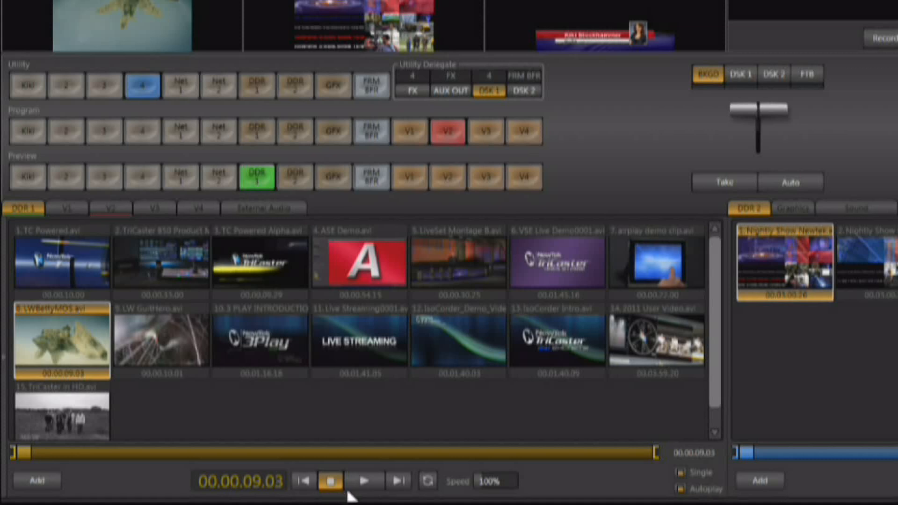
click(363, 492)
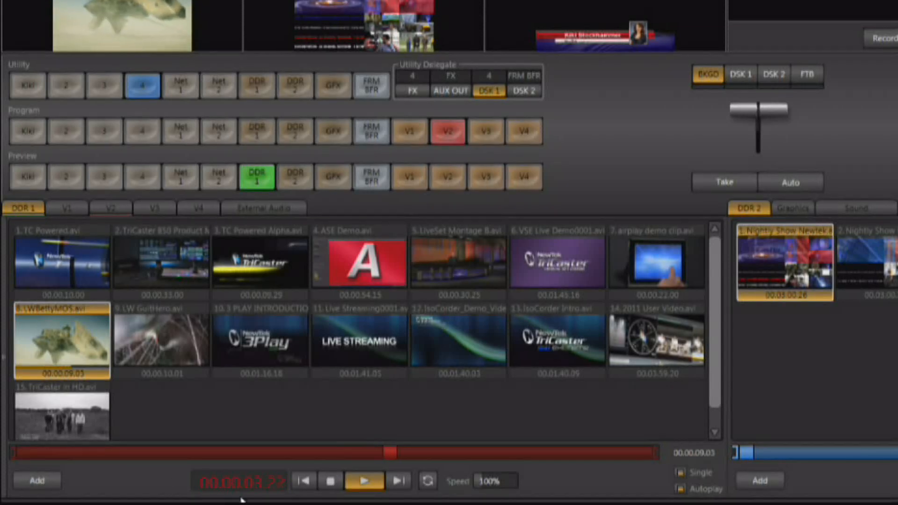
drag(389, 453, 283, 453)
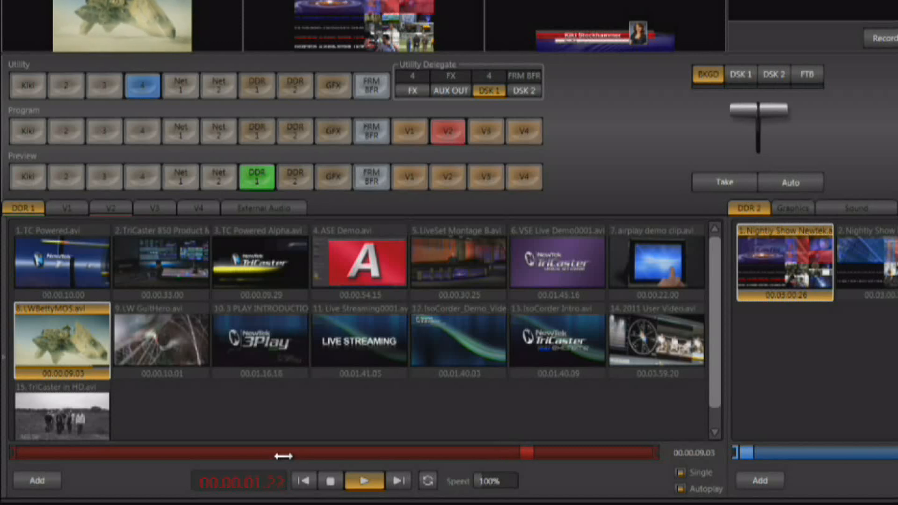
click(330, 481)
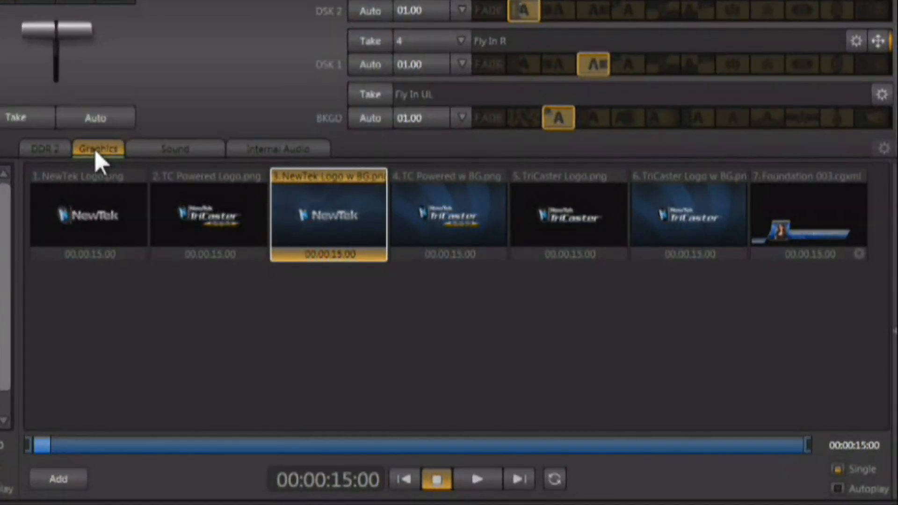
mouse_move(456, 418)
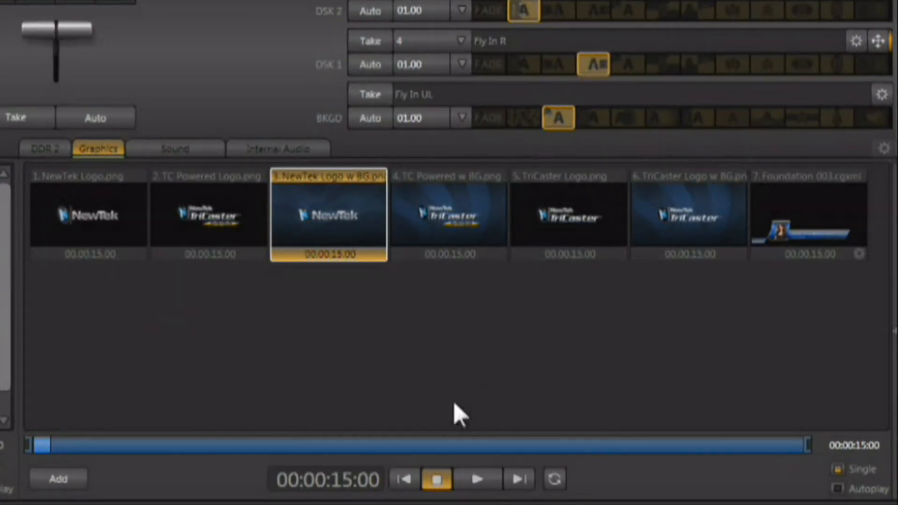
mouse_move(367, 310)
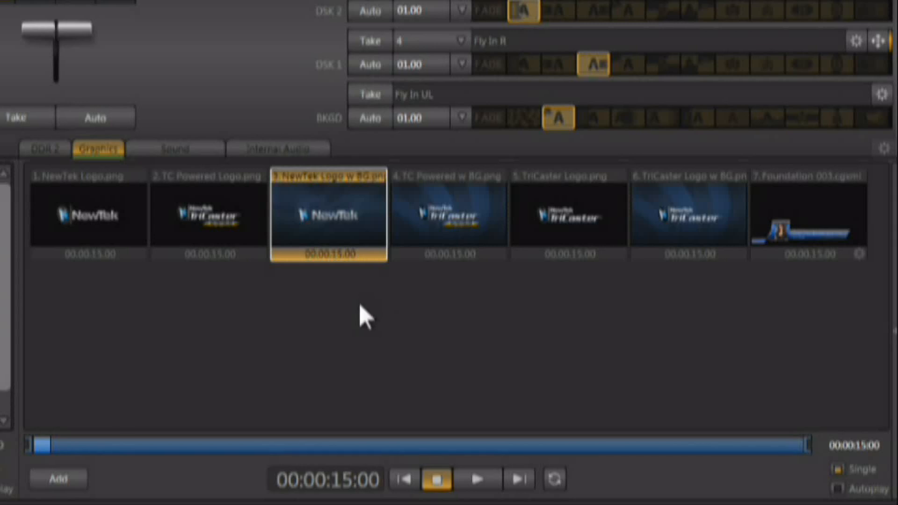
mouse_move(376, 326)
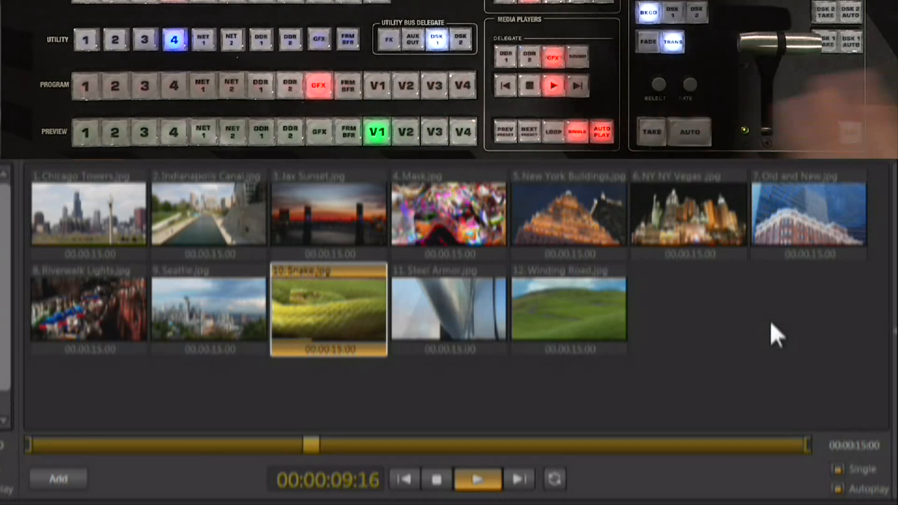
Stop the slideshow and set photos 8–12 to 00:00:02:05 each, leaving Riverwalk Lights selected.
click(434, 478)
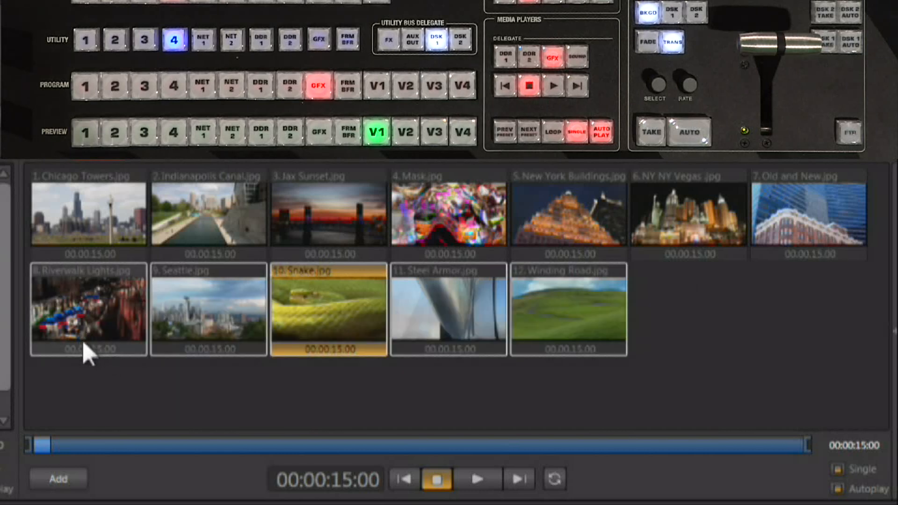
right_click(568, 308)
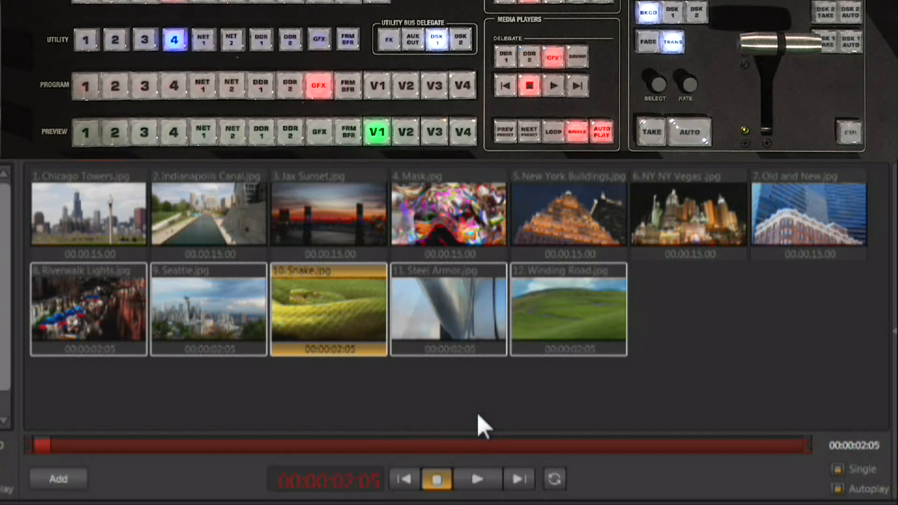
click(89, 312)
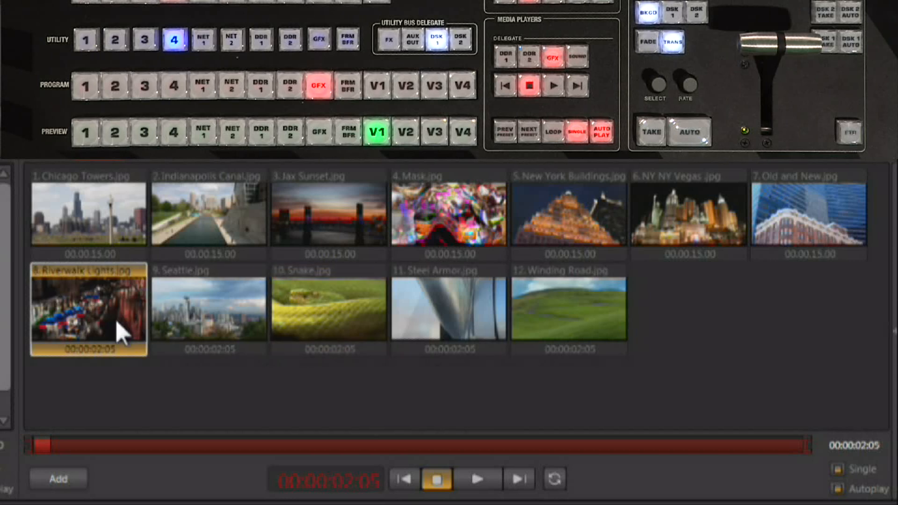
mouse_move(396, 452)
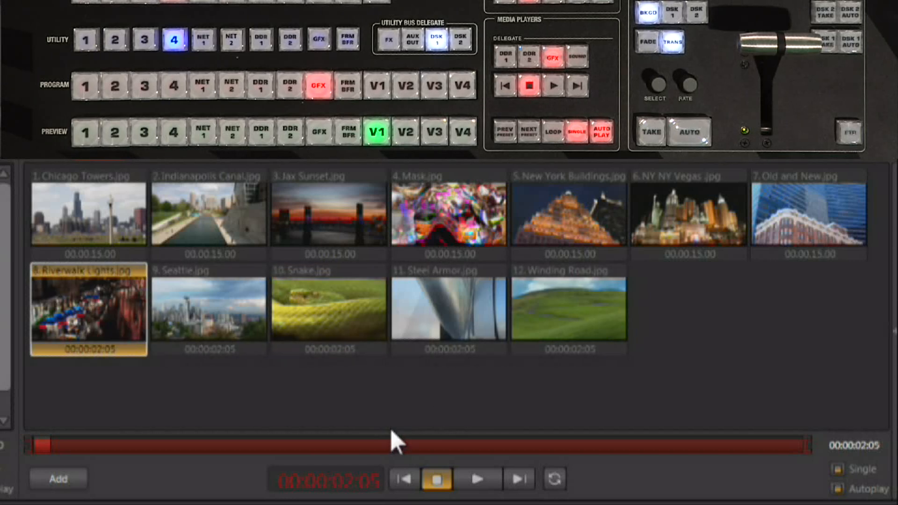
mouse_move(845, 483)
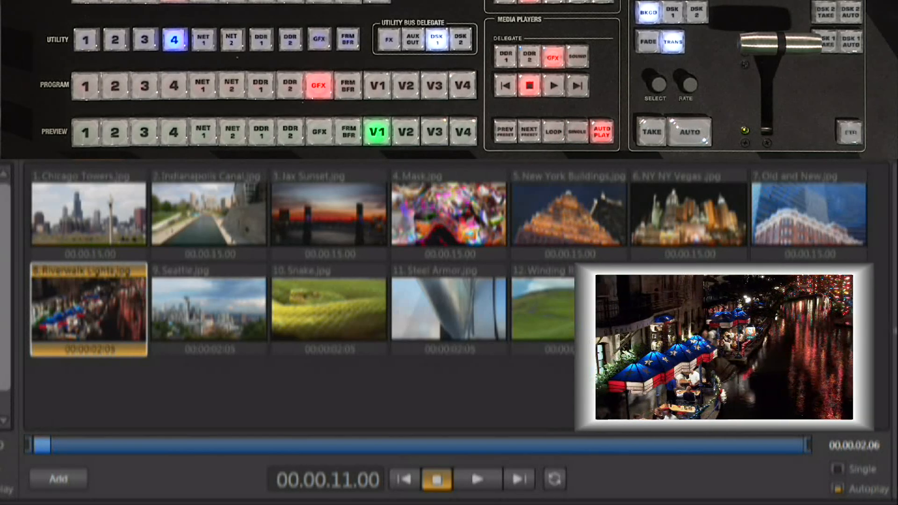
Play the slideshow from Riverwalk Lights so the GFX player advances through the short photos on Program.
click(380, 85)
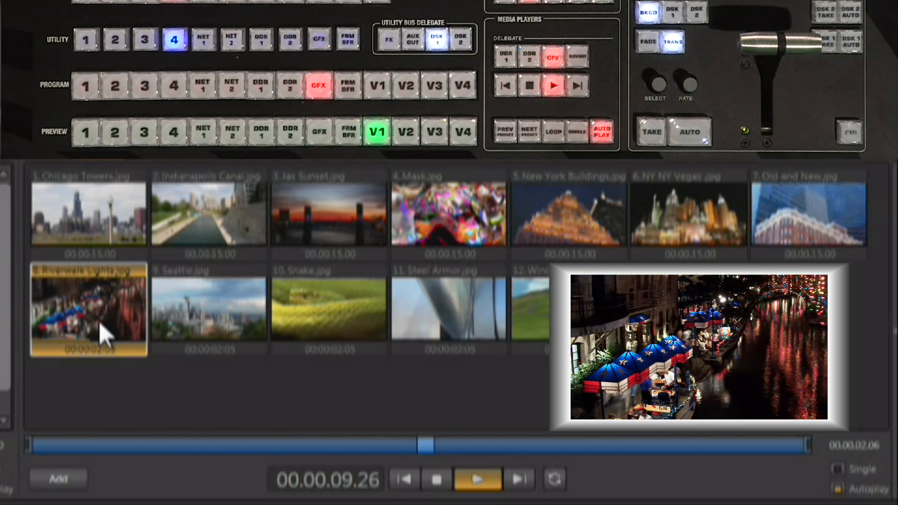
click(209, 315)
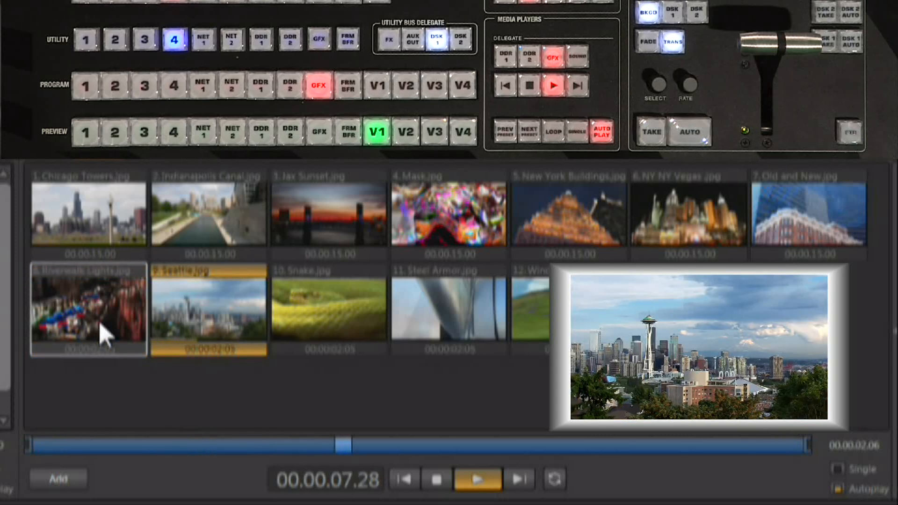
click(329, 314)
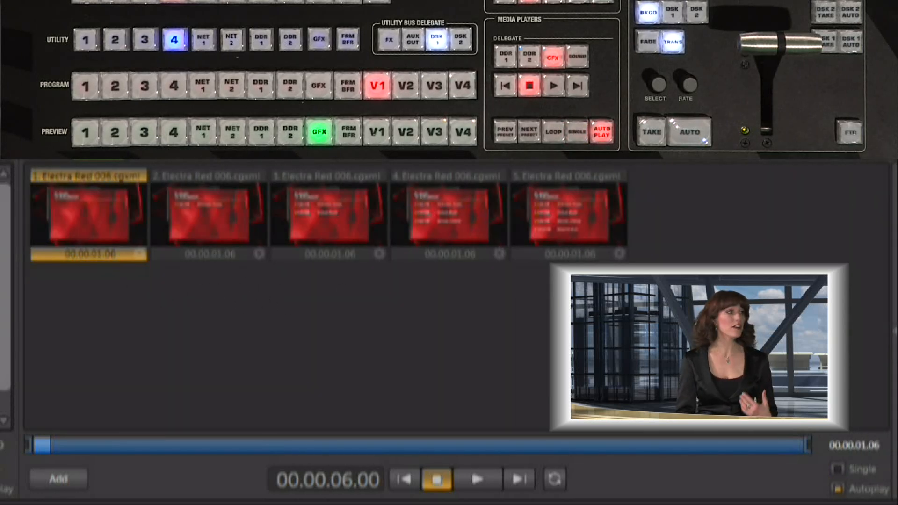
Put the Electra Red 006 schedule titles on air, showing the first and then the complete fifth page.
click(567, 228)
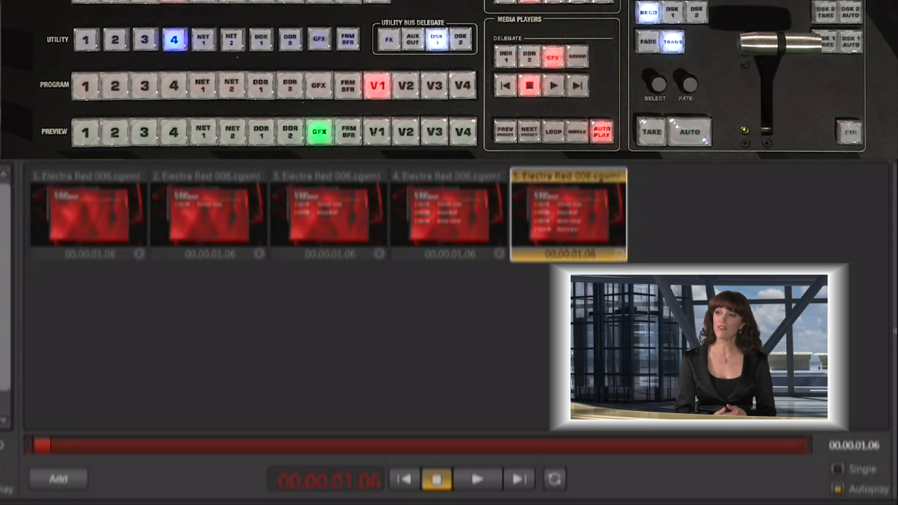
click(690, 131)
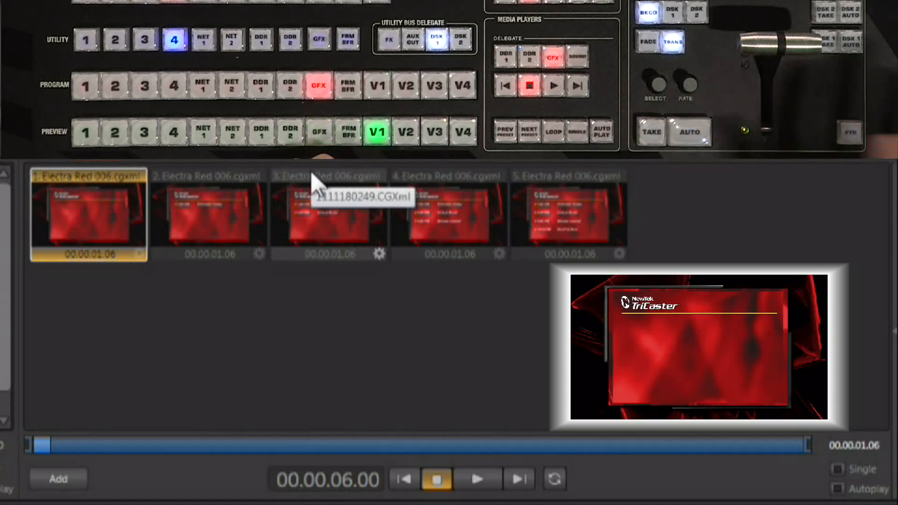
click(567, 218)
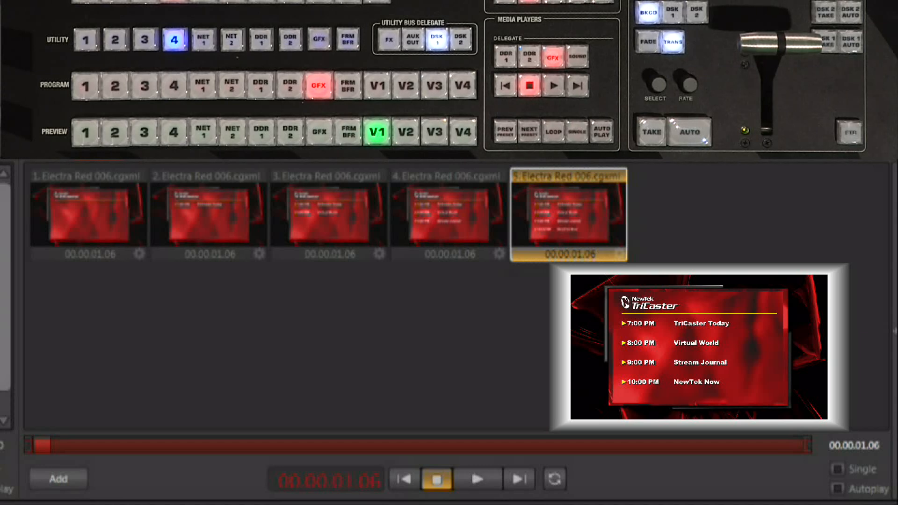
mouse_move(558, 227)
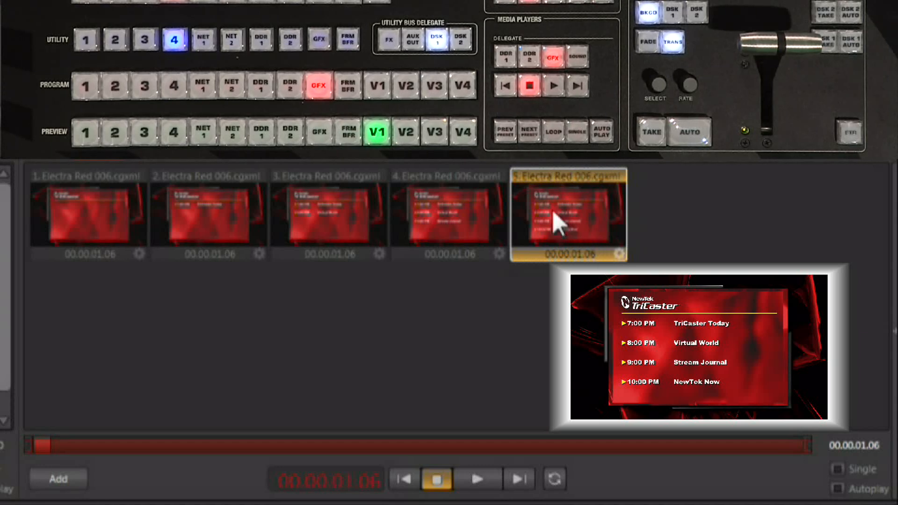
right_click(557, 220)
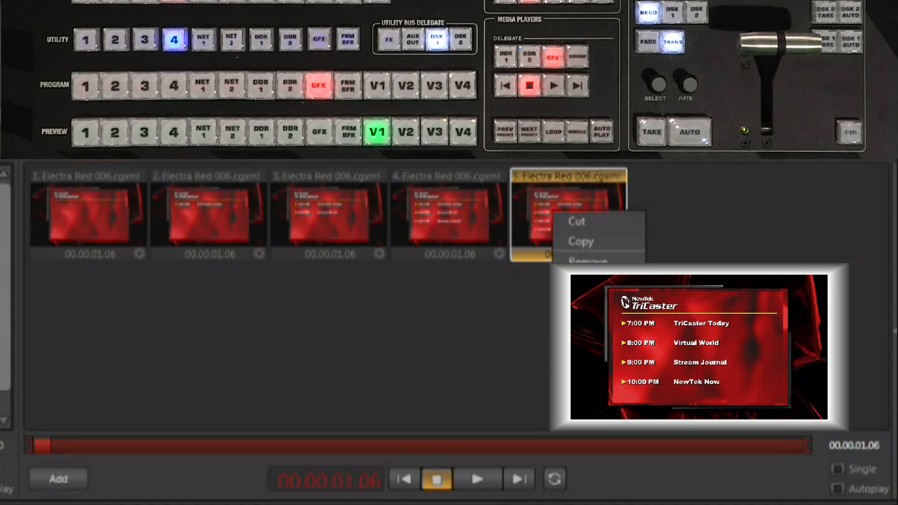
Step through the first, second and fifth schedule titles, each adding another programme listing.
click(534, 354)
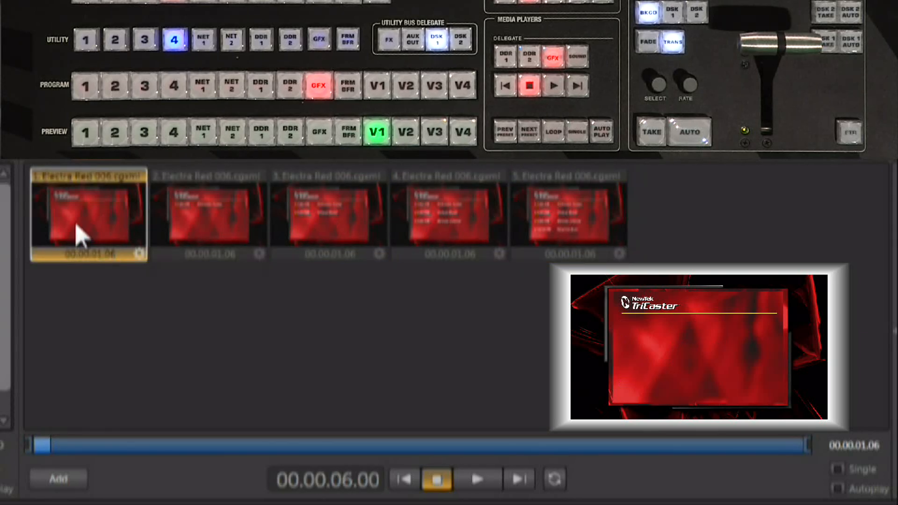
click(208, 215)
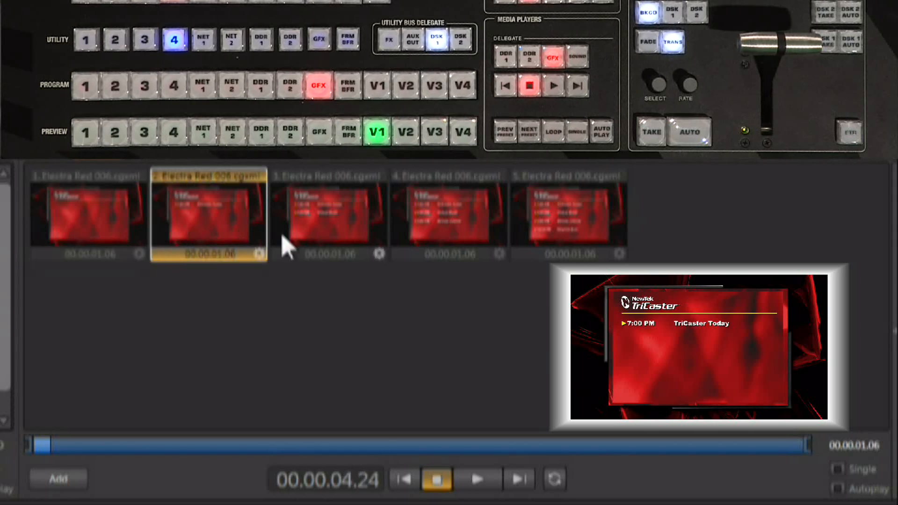
click(447, 218)
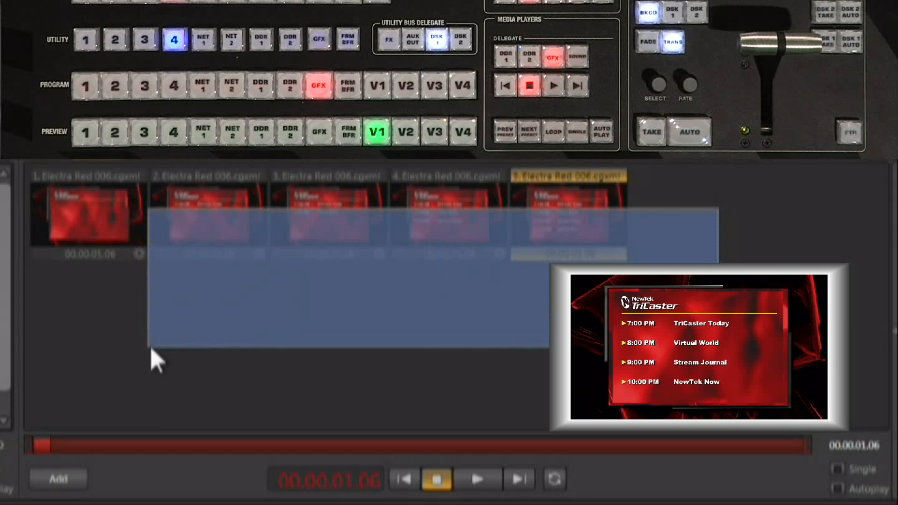
Give all five schedule titles a shared 1:05 duration via Set Duration.
right_click(211, 215)
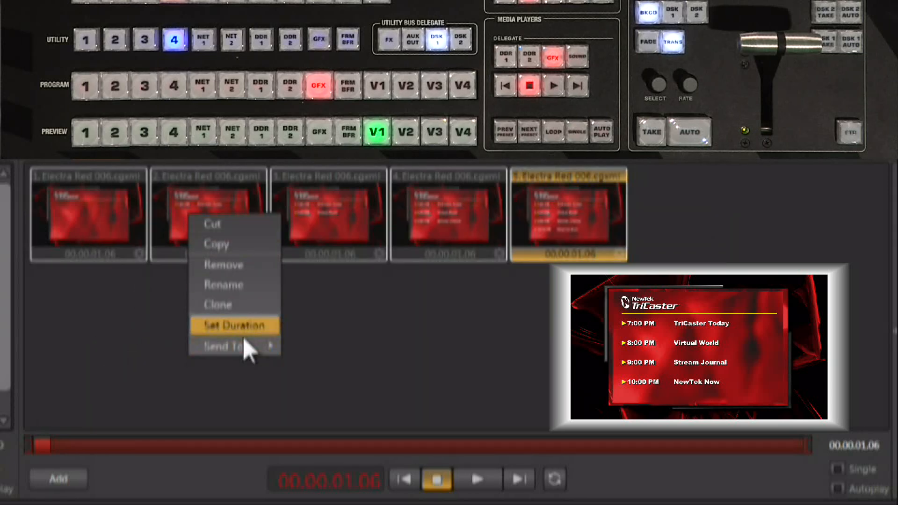
click(233, 325)
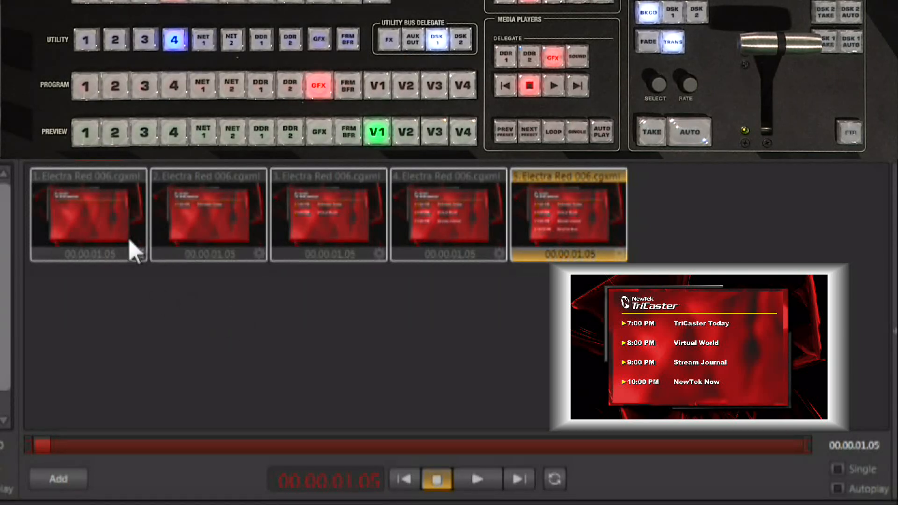
Set the first title's duration to 2.0 and the fifth's to 5.
right_click(86, 219)
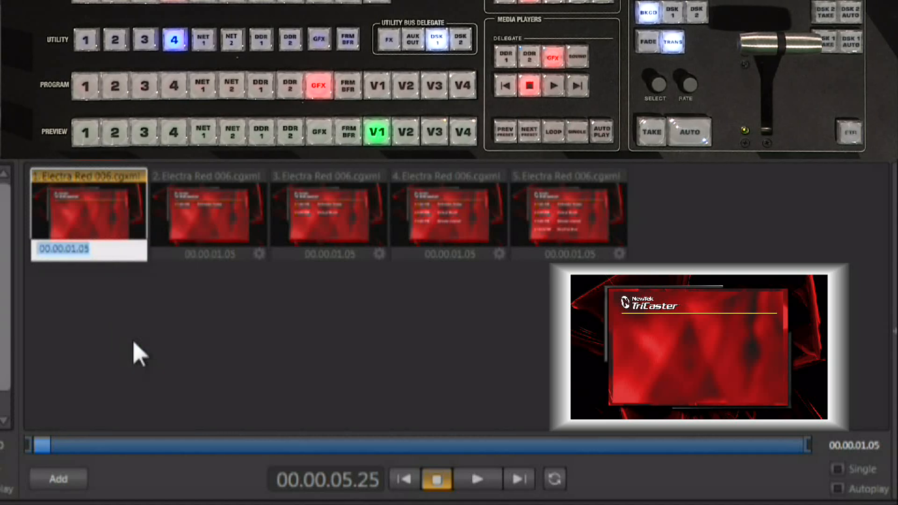
text(2.0)
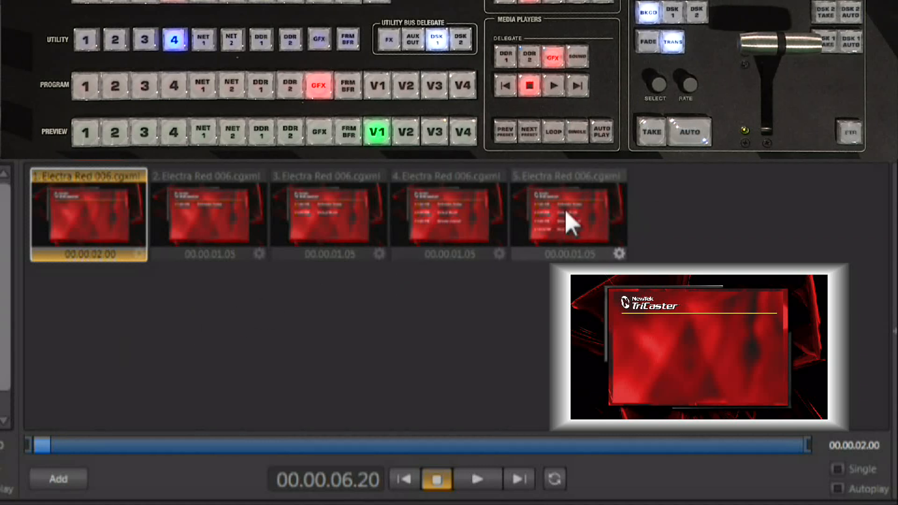
right_click(571, 222)
text(5)
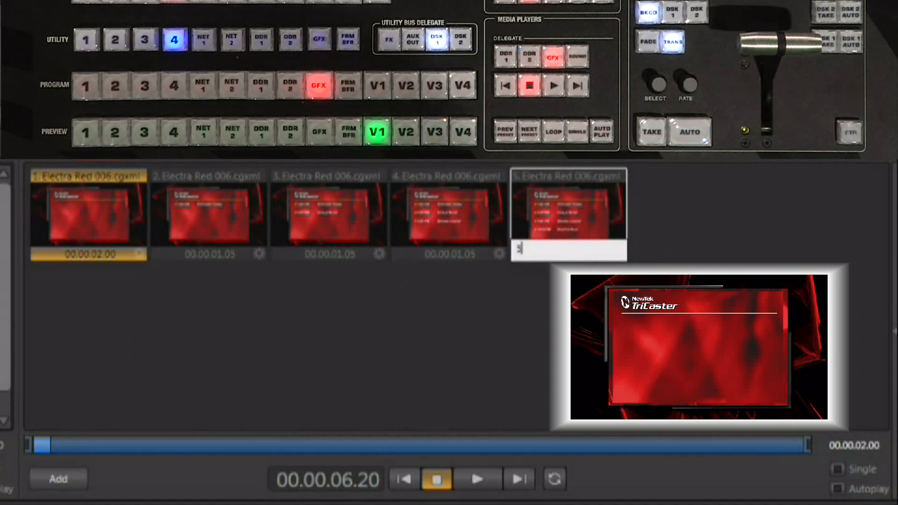
click(567, 215)
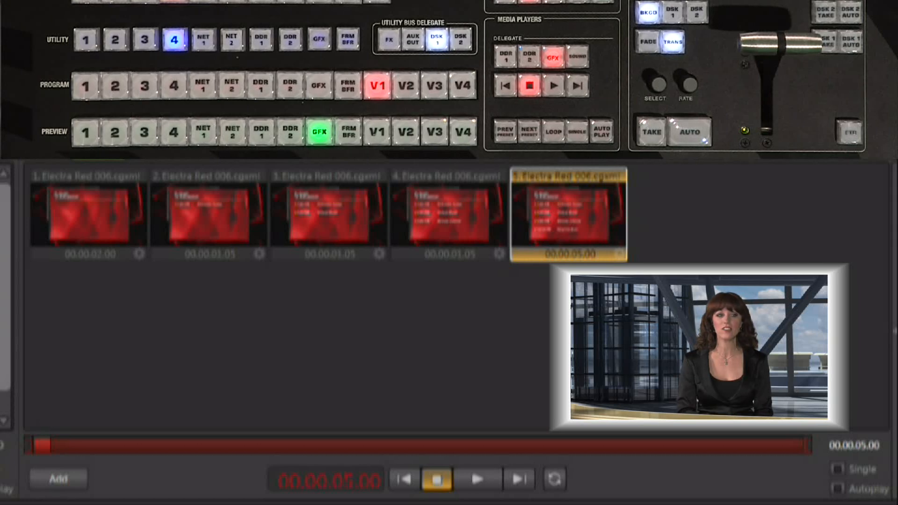
Cue the first Electra Red 006.cgxml title again so the schedule sequence plays from the start.
click(86, 219)
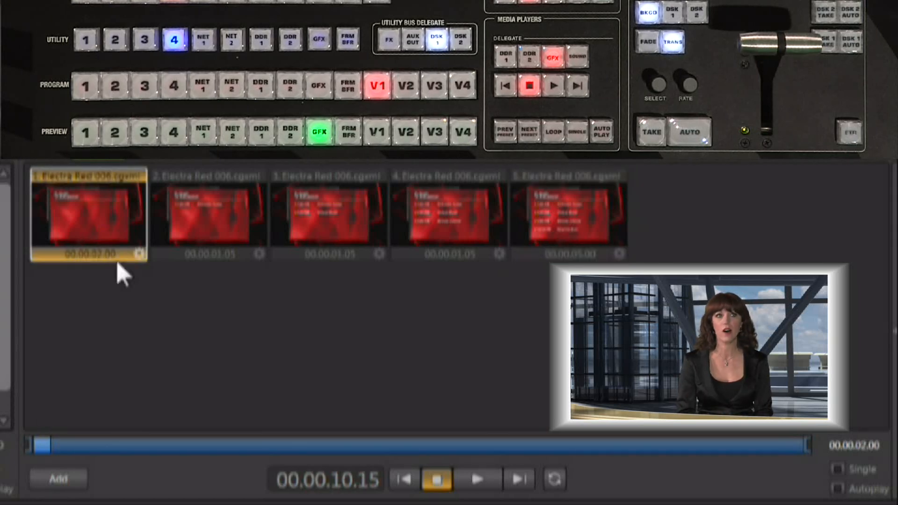